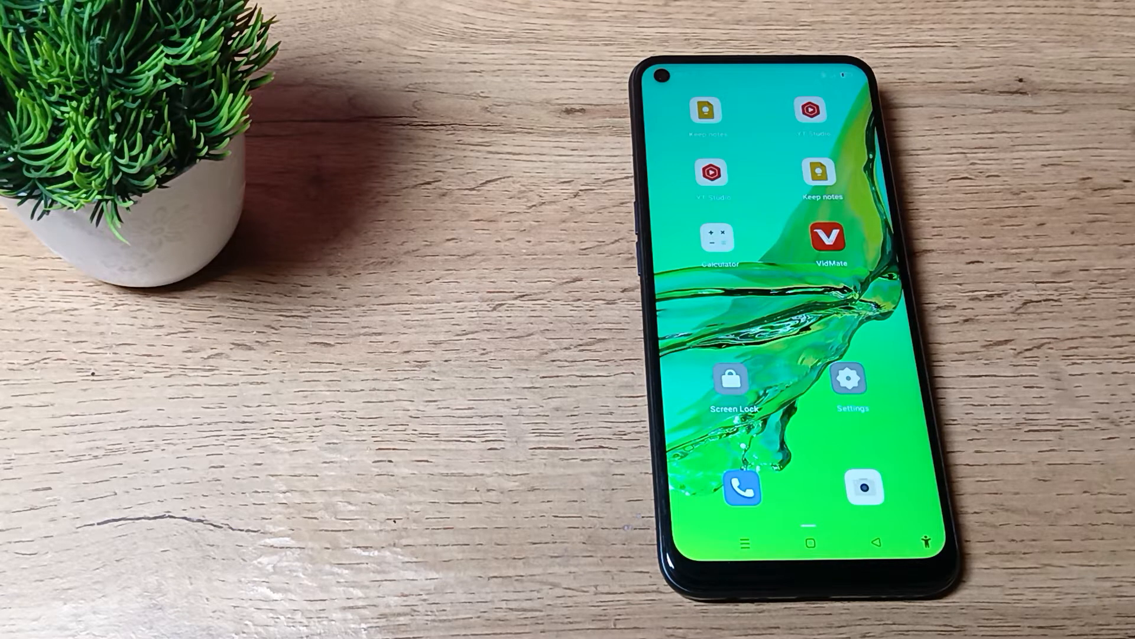
# Swipe the ColorOS home screen to reveal the app drawer with all installed apps.
pyautogui.hscroll(-3)
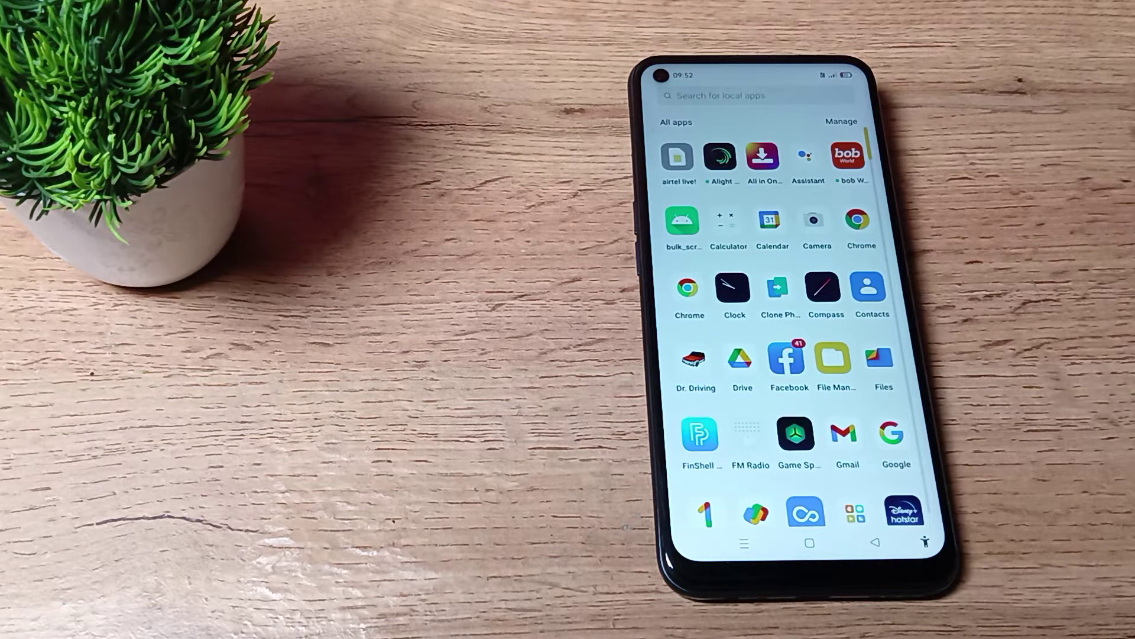
# Launch Settings and scroll to About phone, showing 4.00 GB RAM and 64.0 GB storage.
pyautogui.scroll(-3)
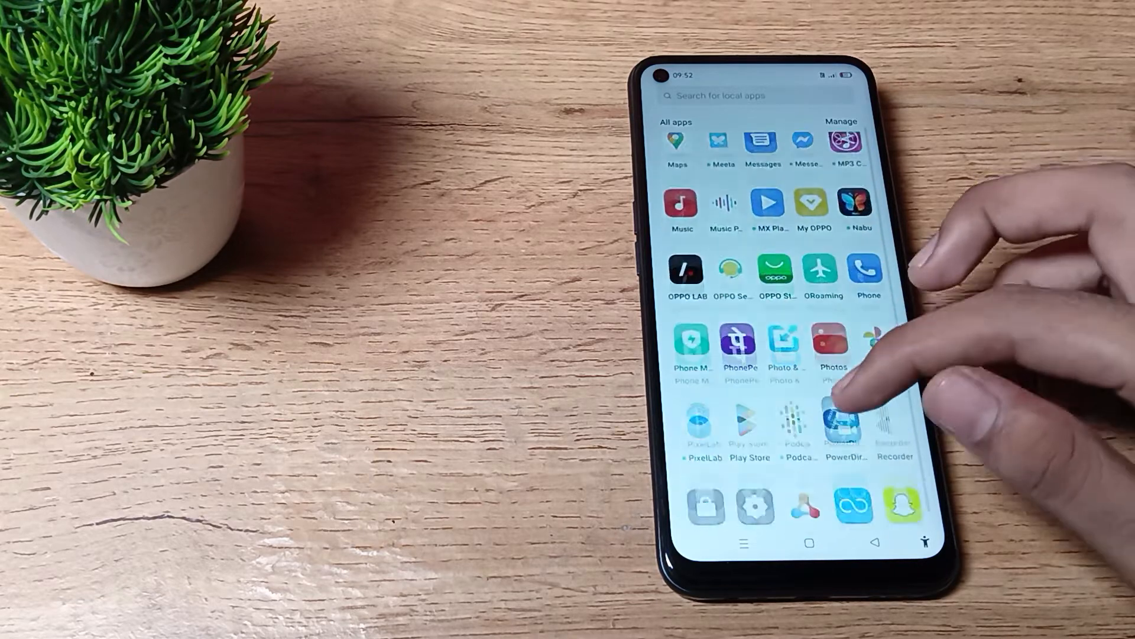
pyautogui.scroll(-3)
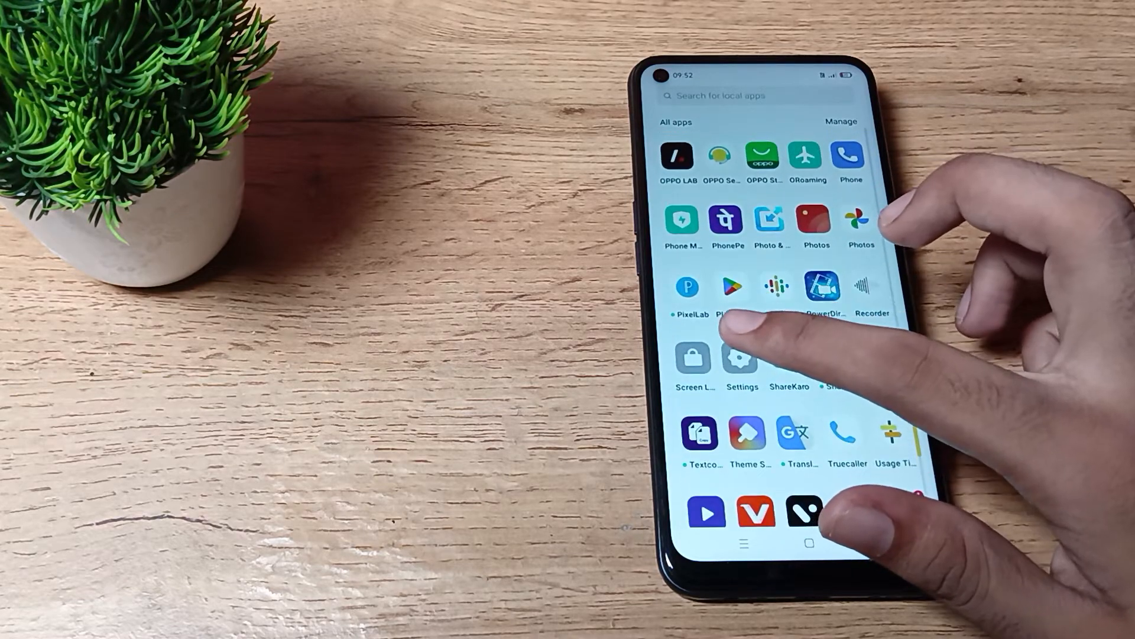
pyautogui.click(741, 359)
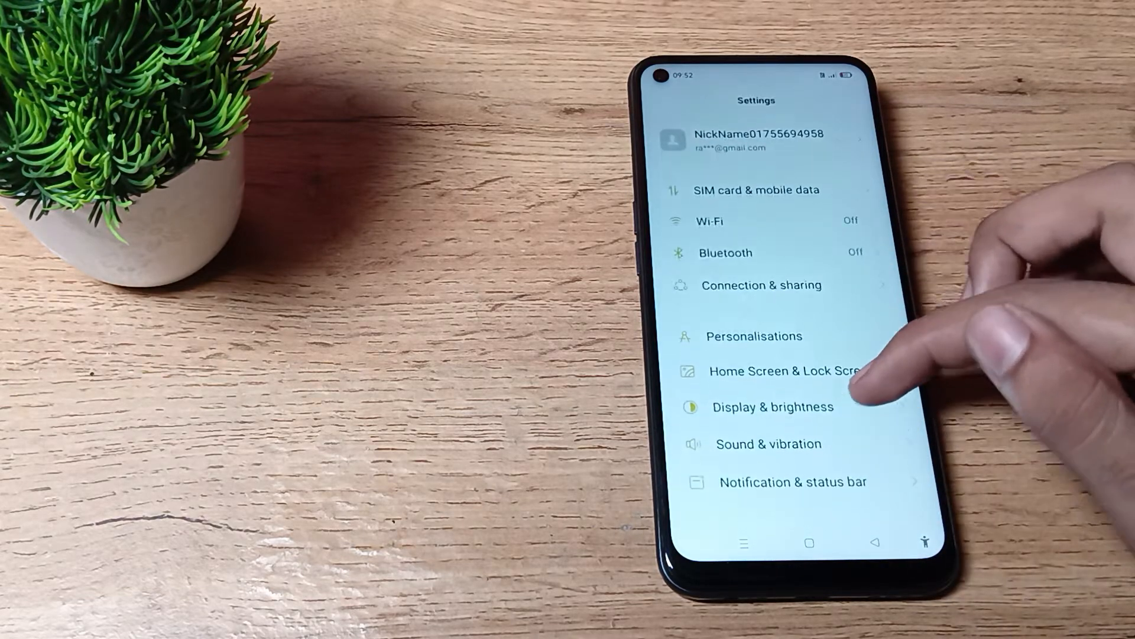
pyautogui.scroll(-3)
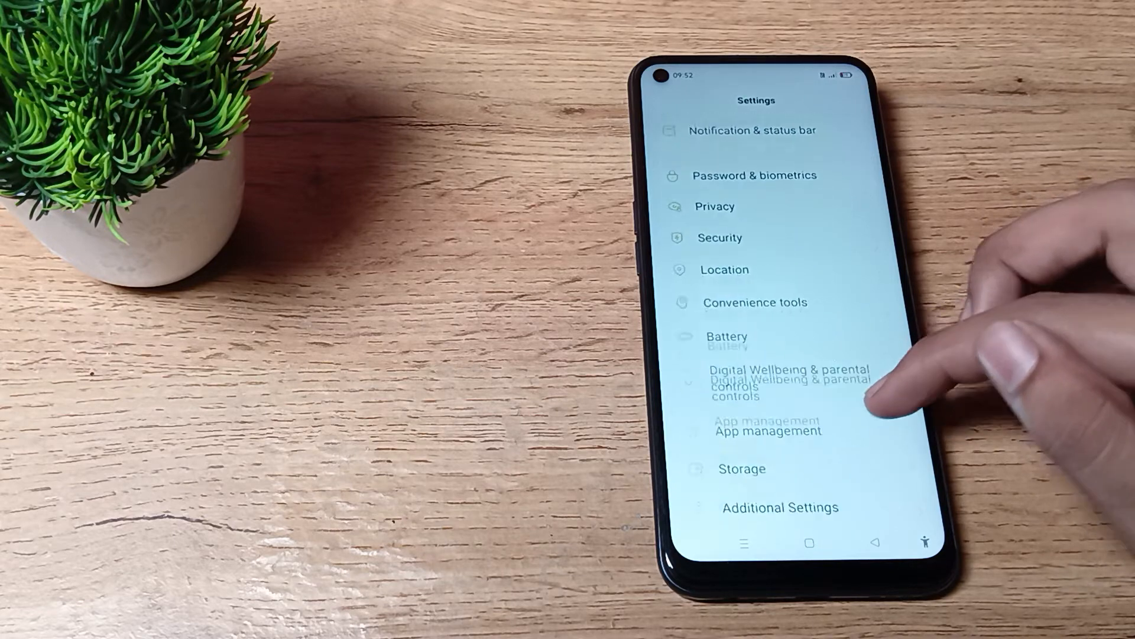
pyautogui.scroll(-3)
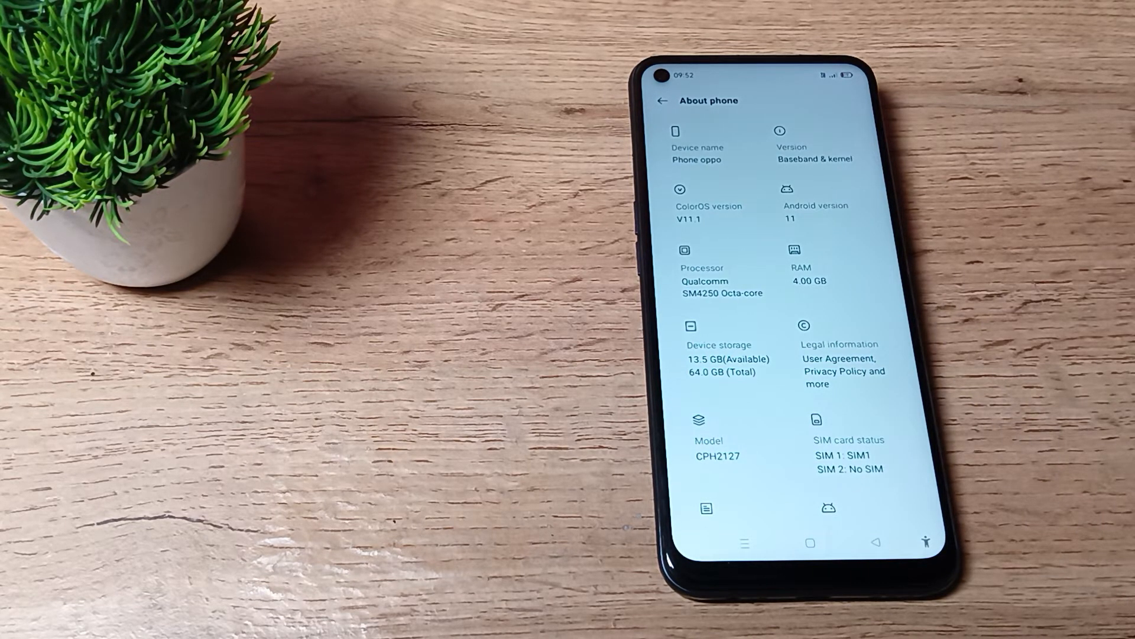
pyautogui.scroll(-3)
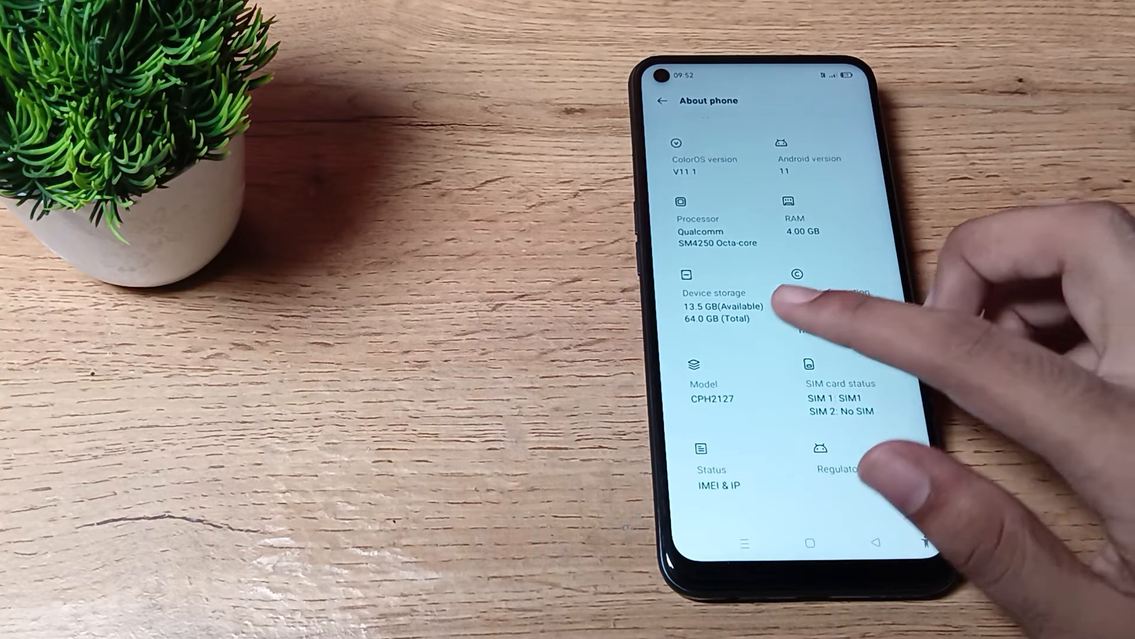
pyautogui.click(702, 463)
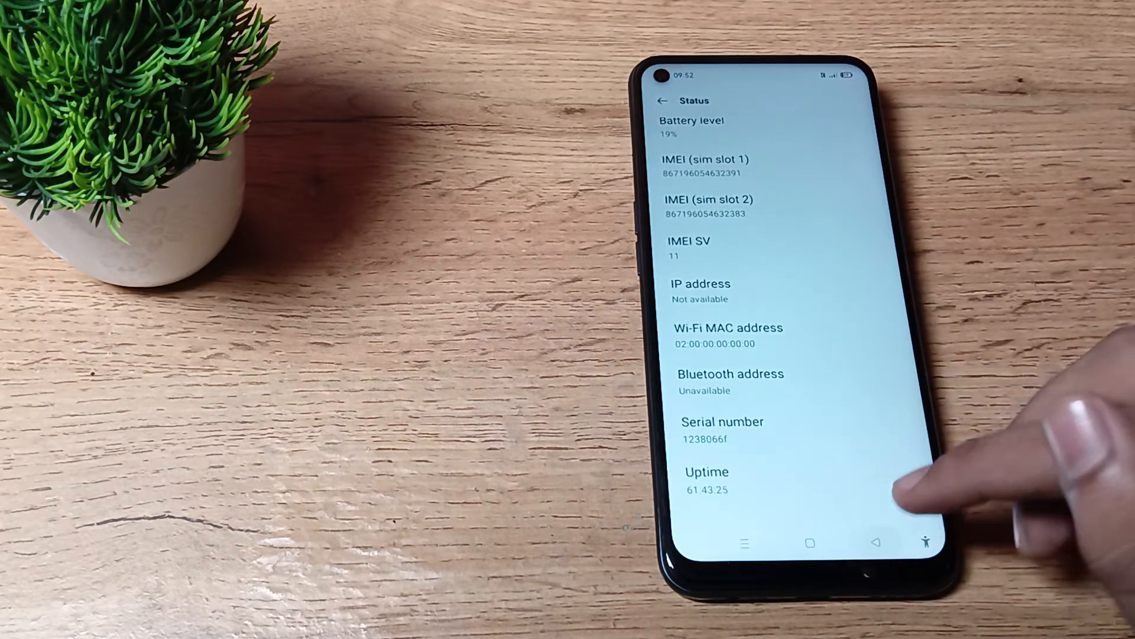
pyautogui.click(663, 101)
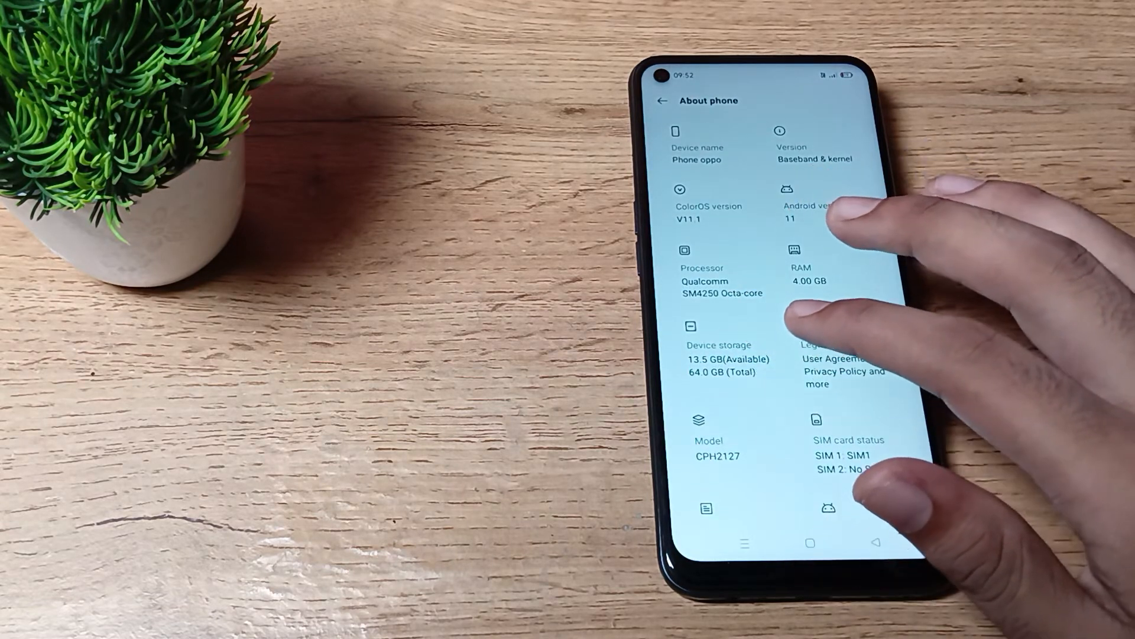